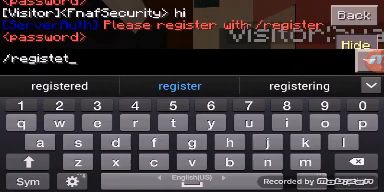
- Send '/register password' to register the account on the server
type("password")
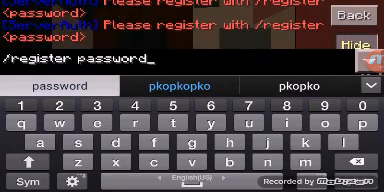
key("enter")
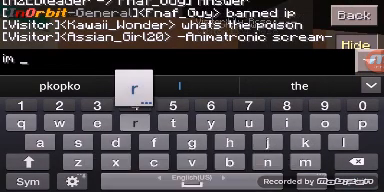
- Type 'rec Ab' so the unsent chat message reads 'im rec Ab'
type("rec")
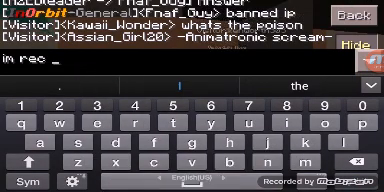
type("Ab")
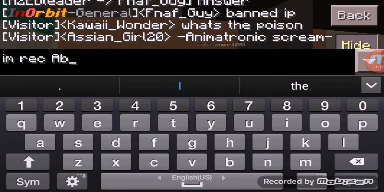